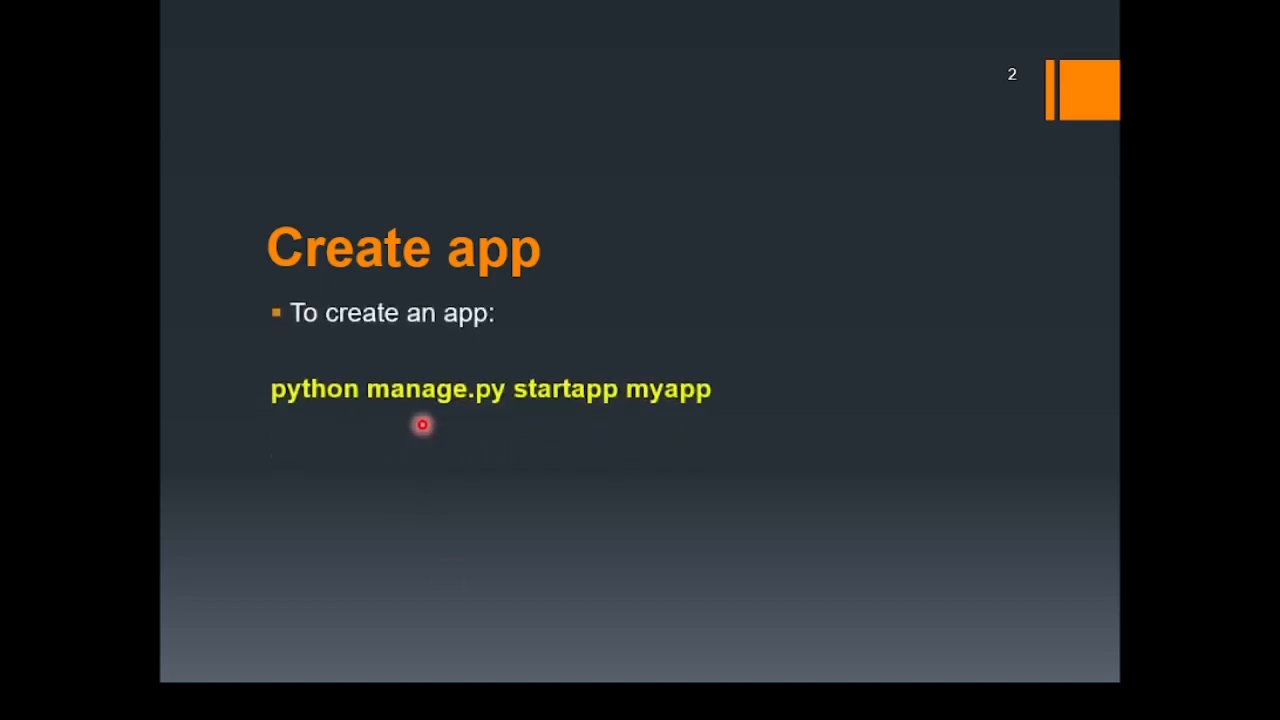
mouse_move(587, 413)
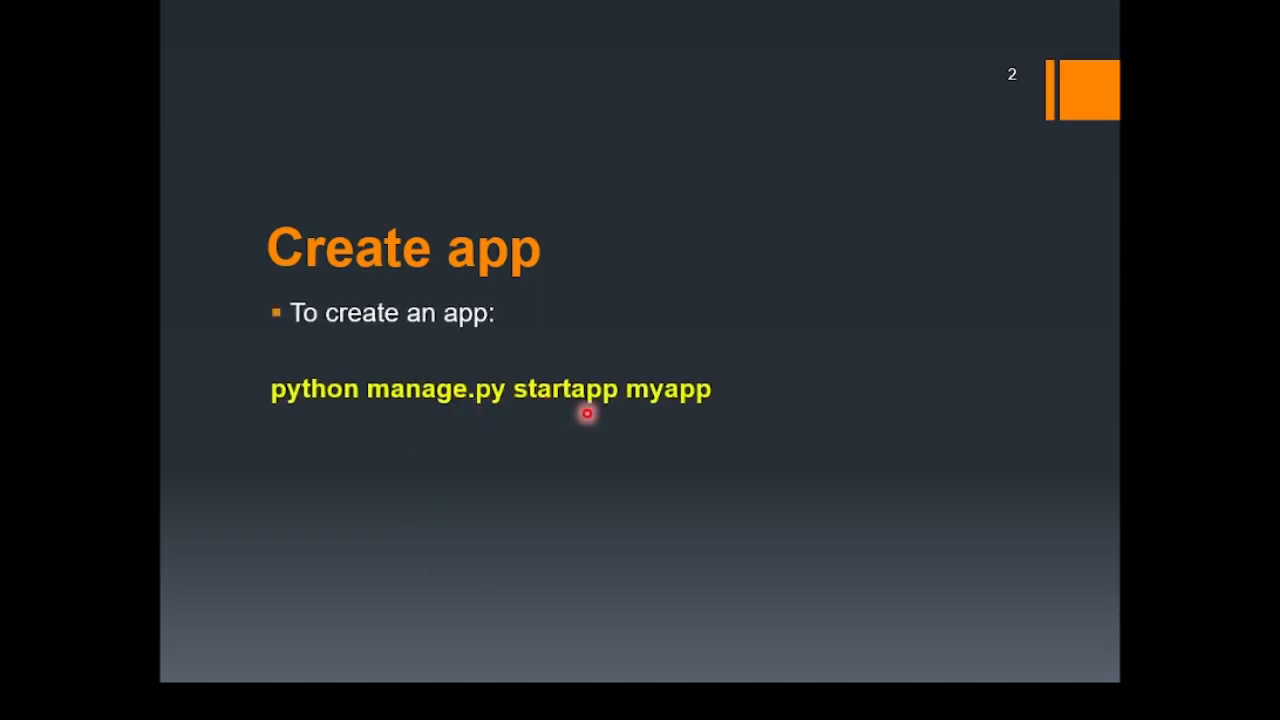
mouse_move(697, 410)
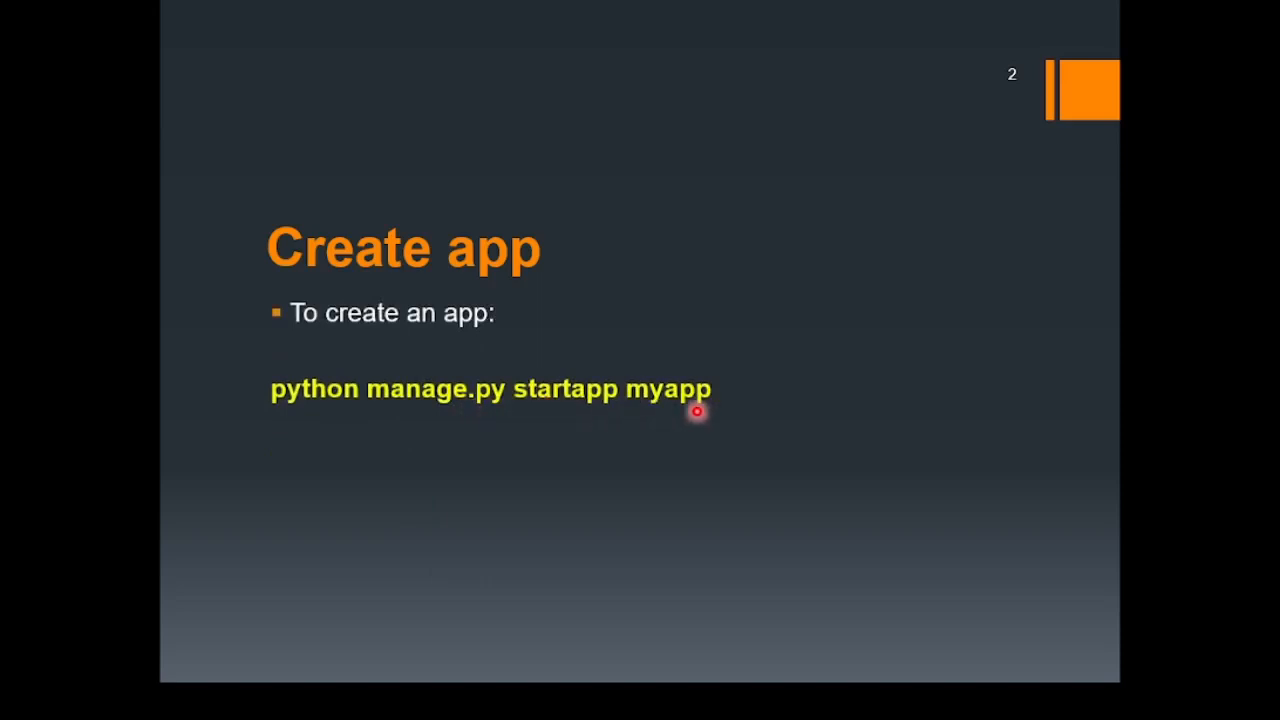
mouse_move(694, 403)
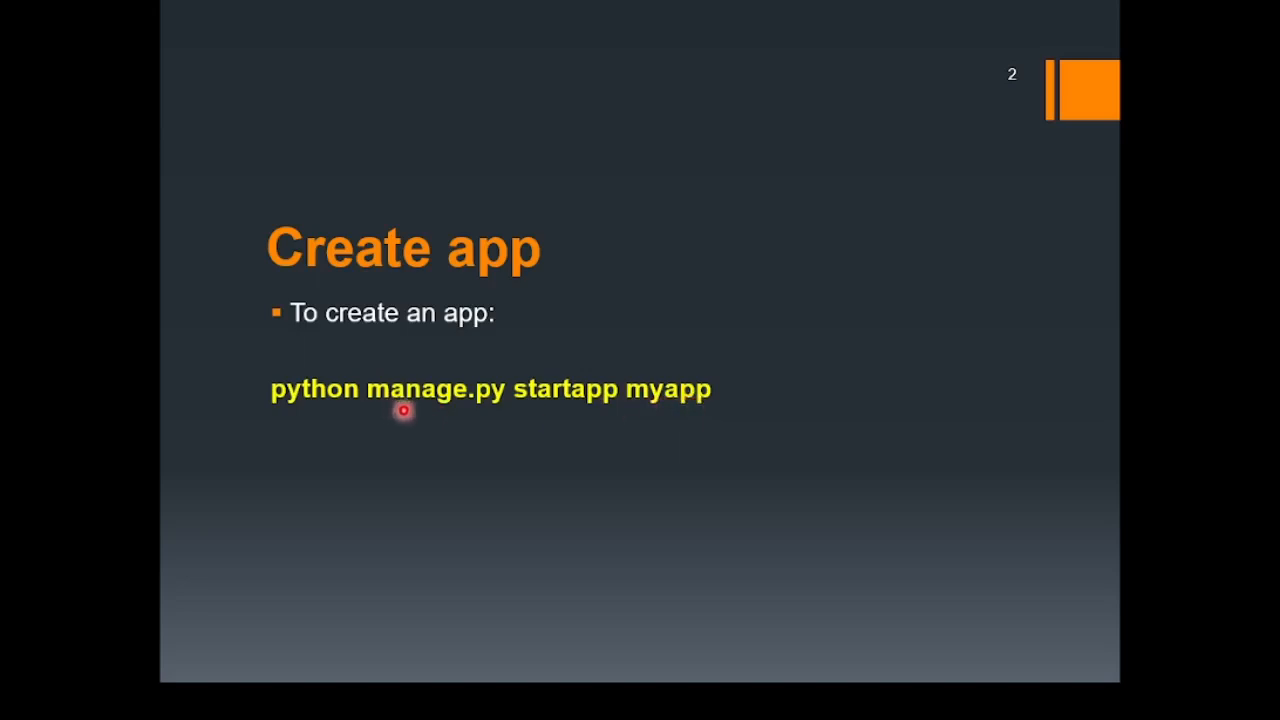
mouse_move(455, 413)
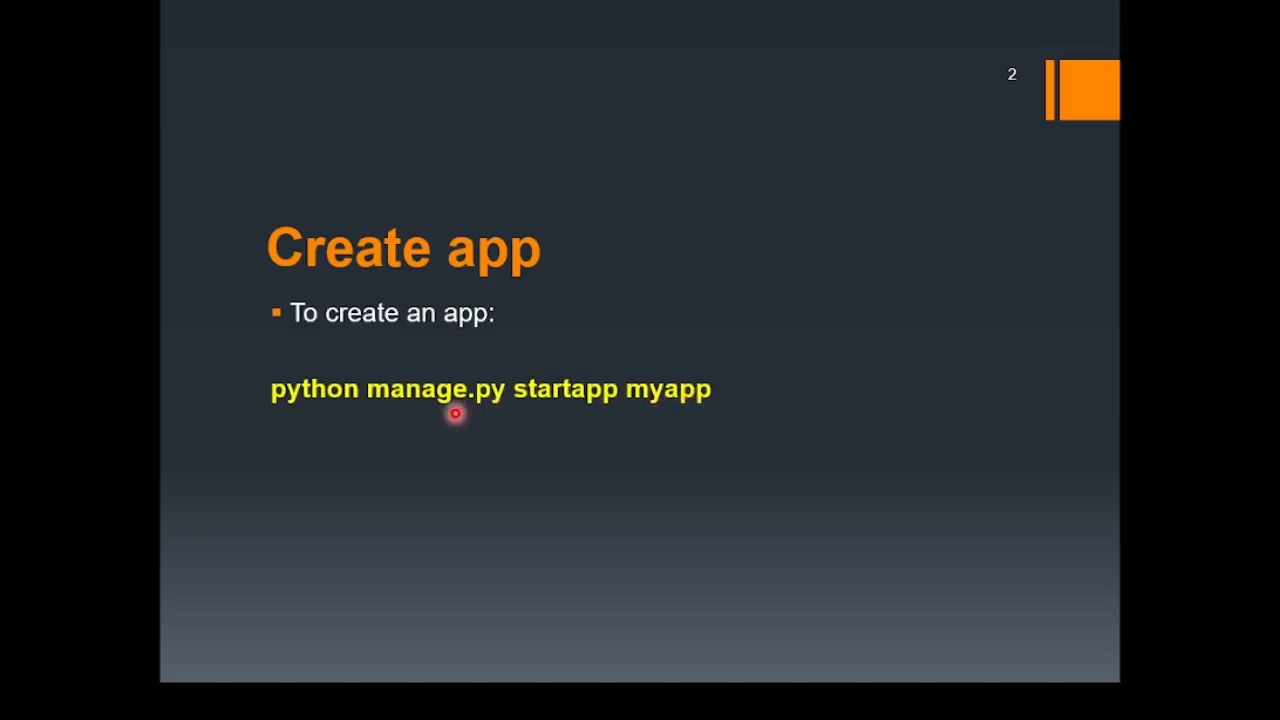
mouse_move(319, 429)
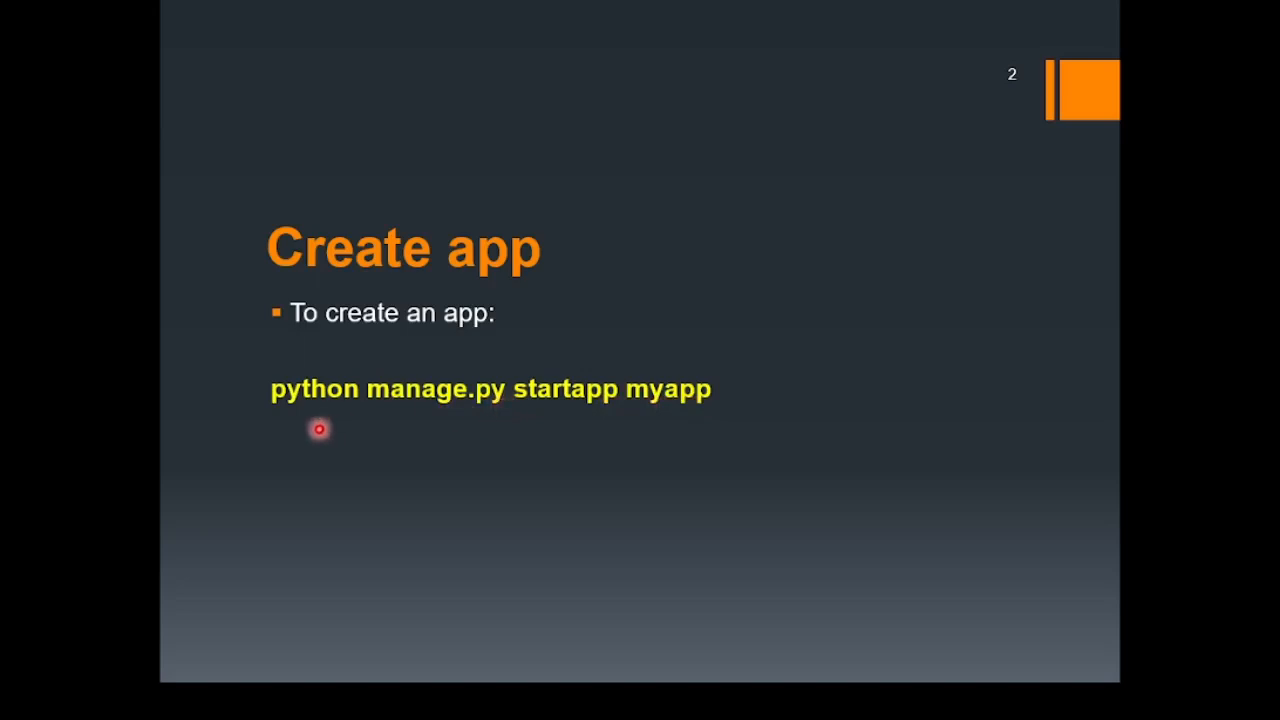
mouse_move(502, 425)
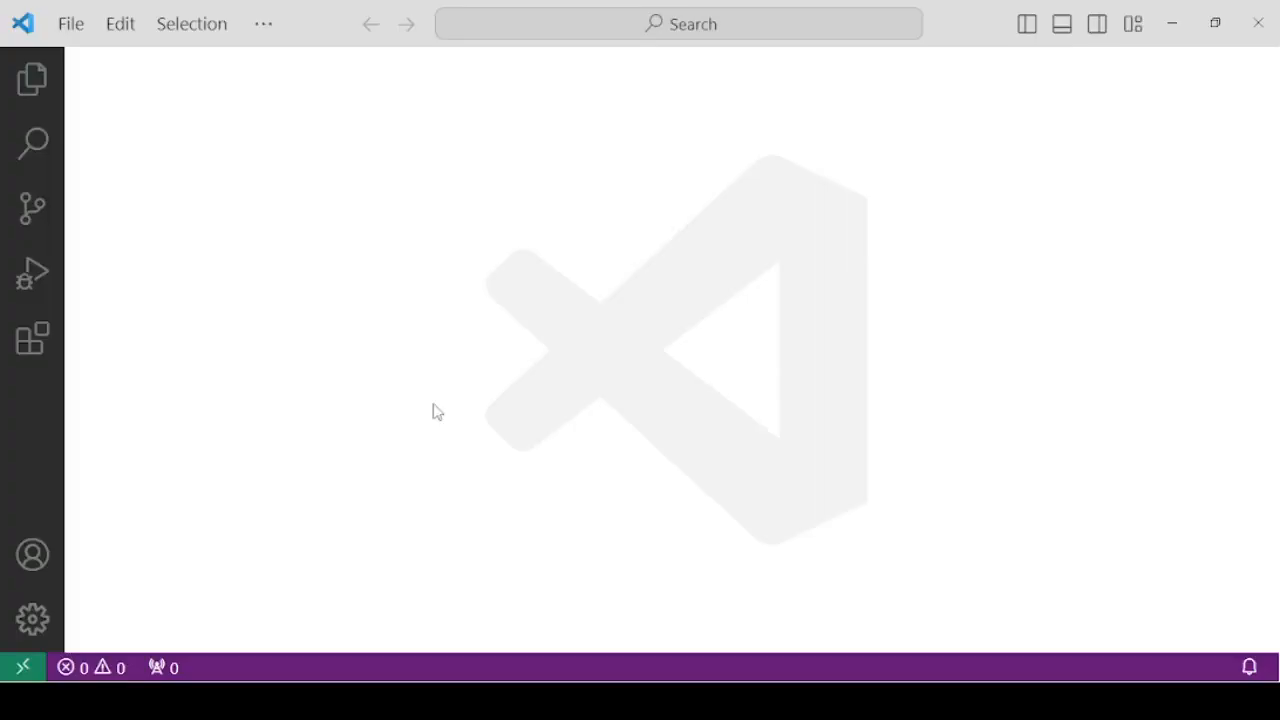
Open the myproject folder inside myenv as the VS Code workspace
left_click(70, 23)
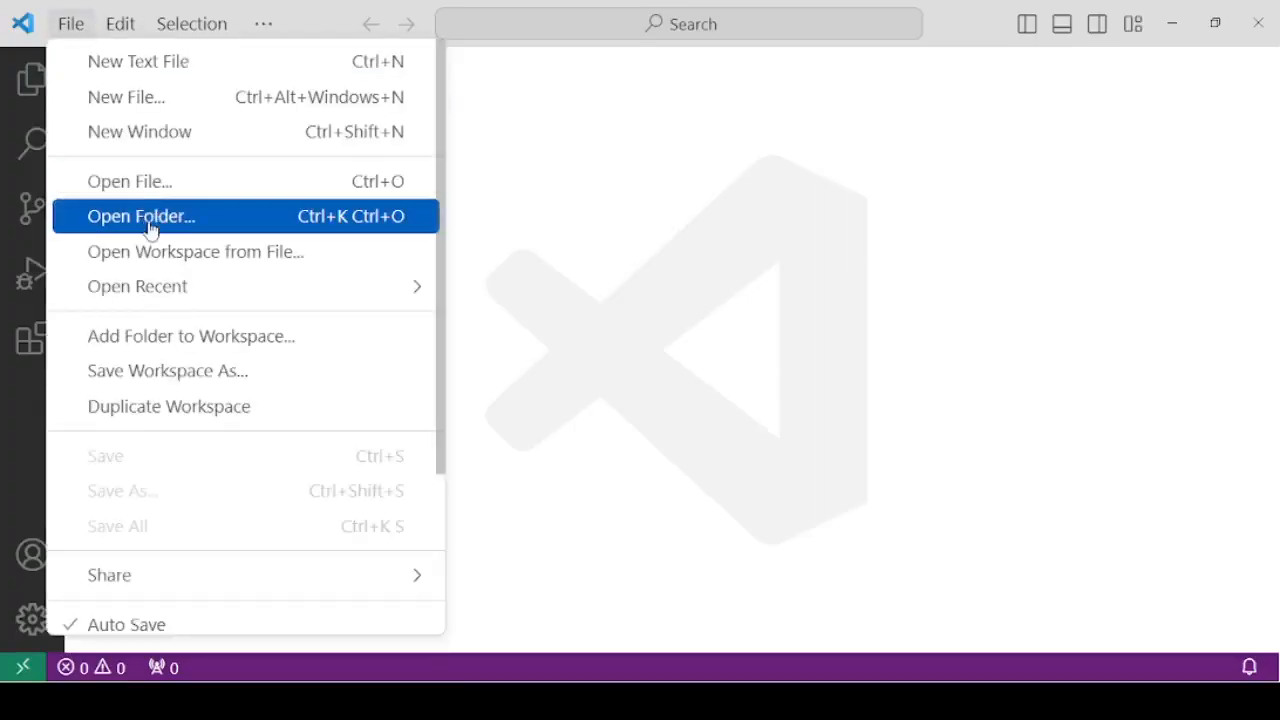
left_click(140, 216)
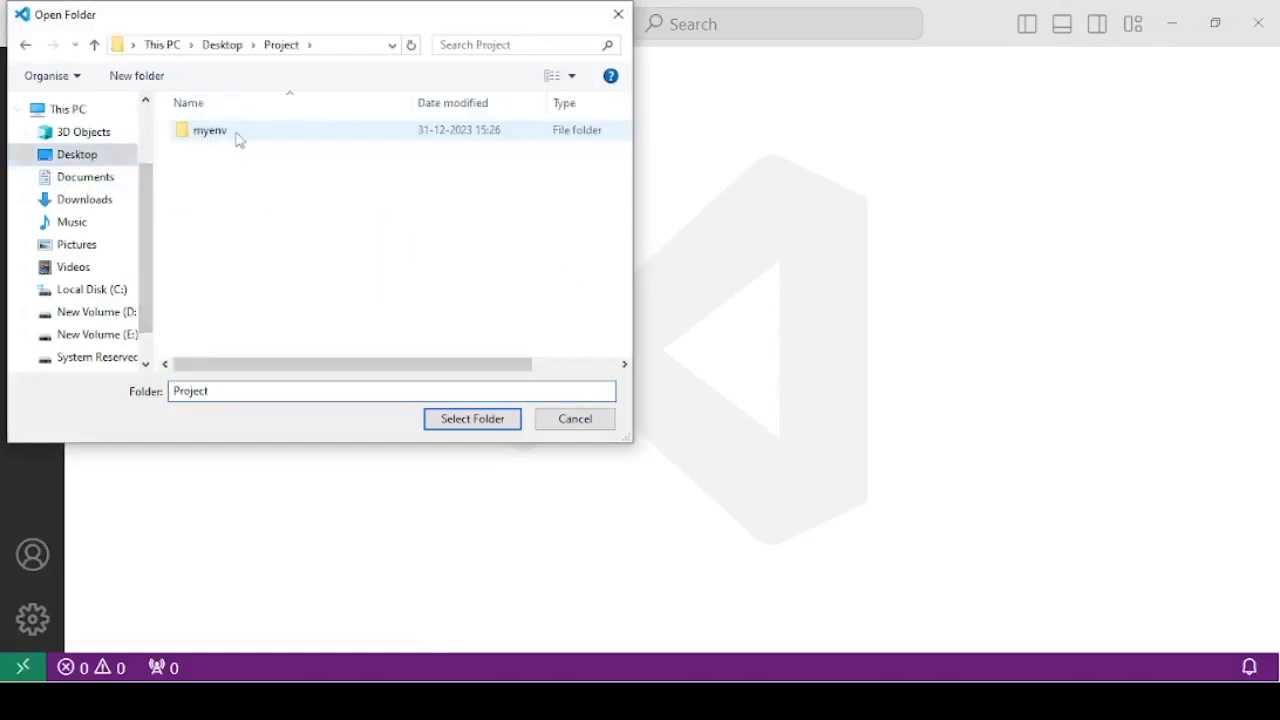
double_click(210, 130)
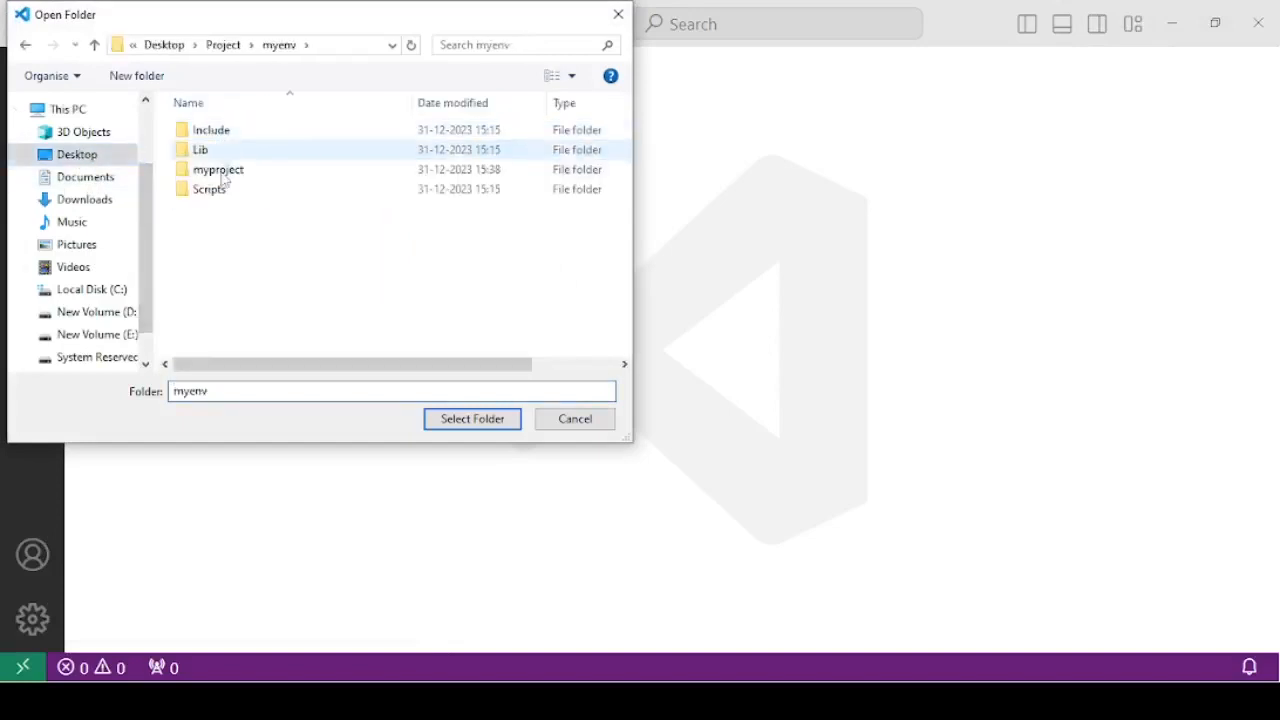
left_click(218, 169)
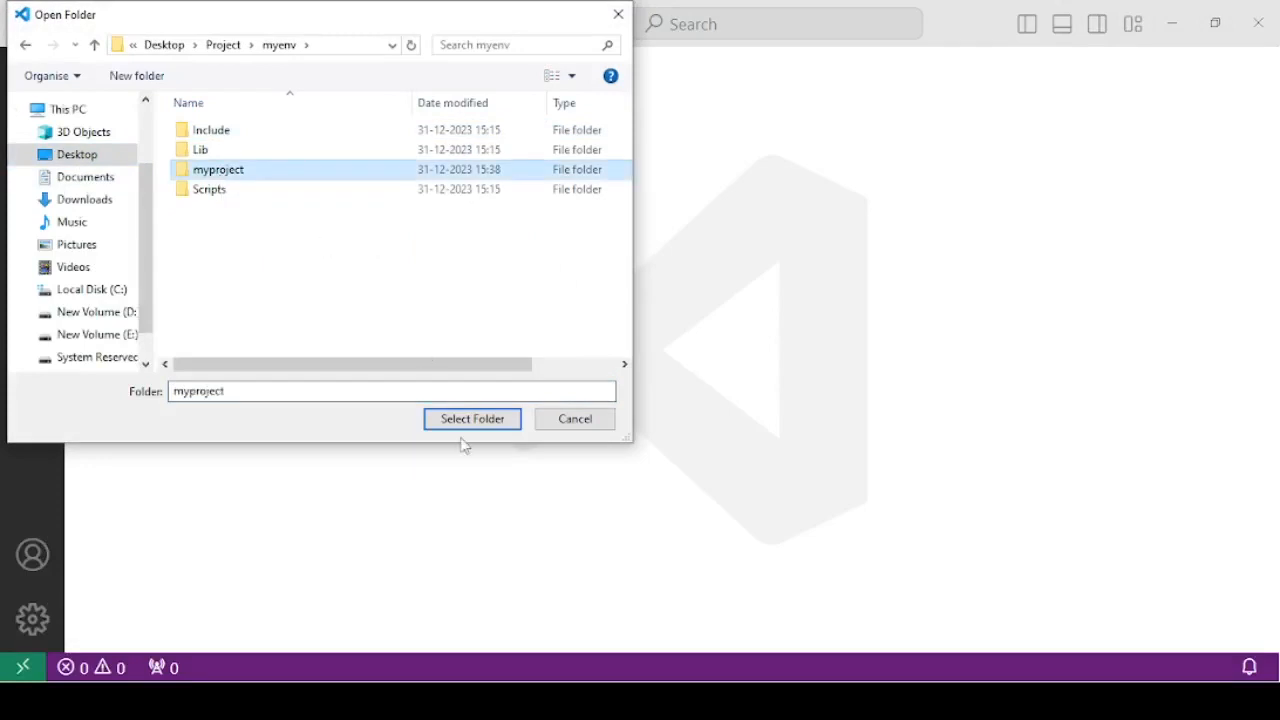
left_click(471, 419)
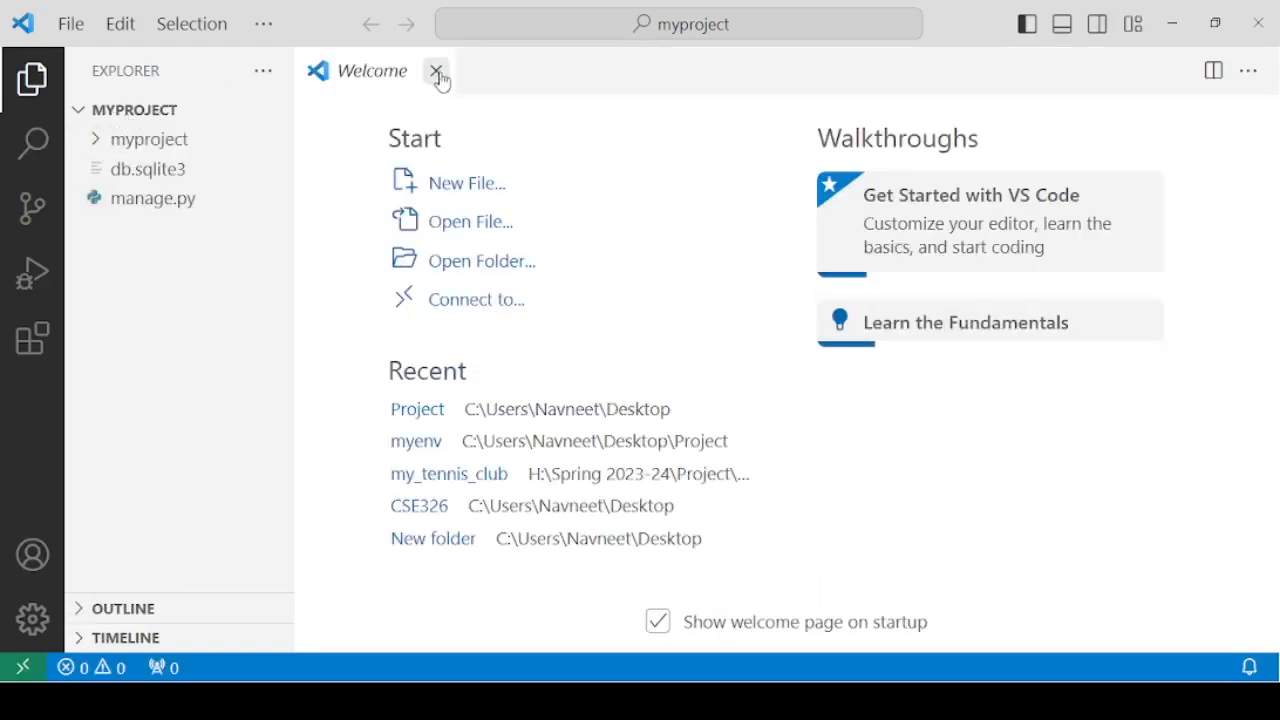
Run 'python manage.py startapp myapp' in a new integrated terminal
left_click(263, 23)
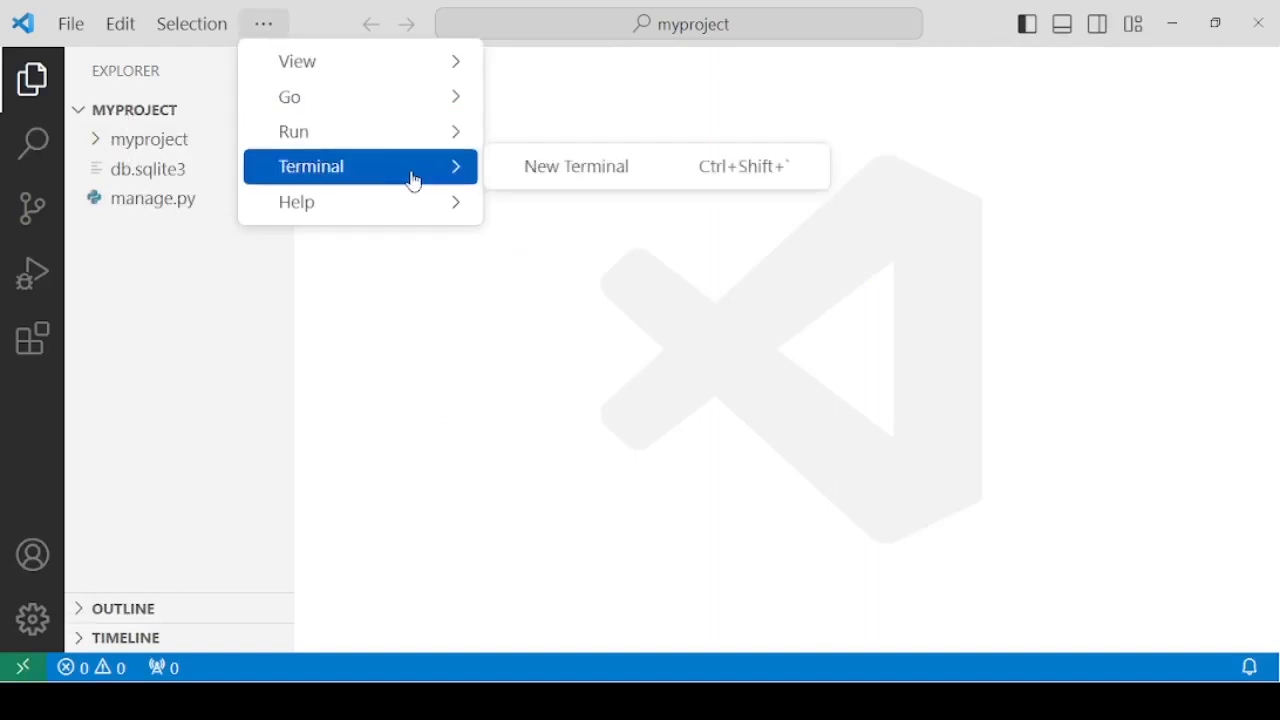
left_click(575, 166)
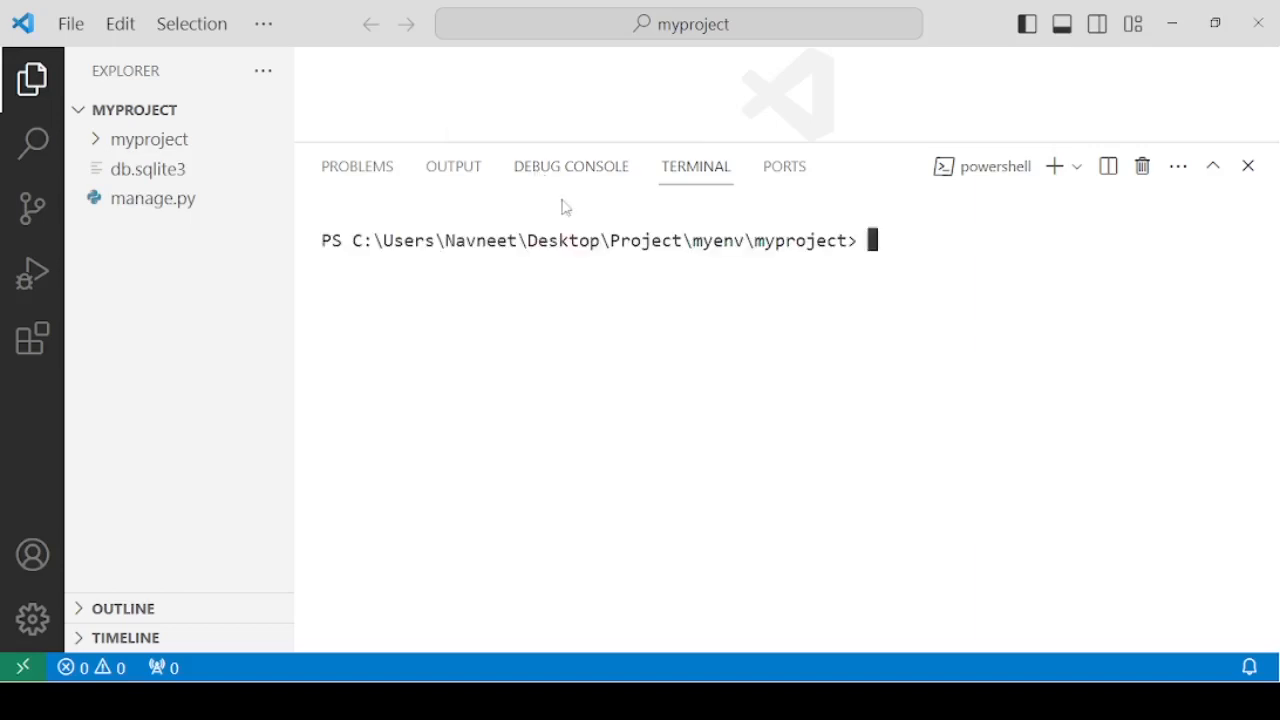
mouse_move(917, 240)
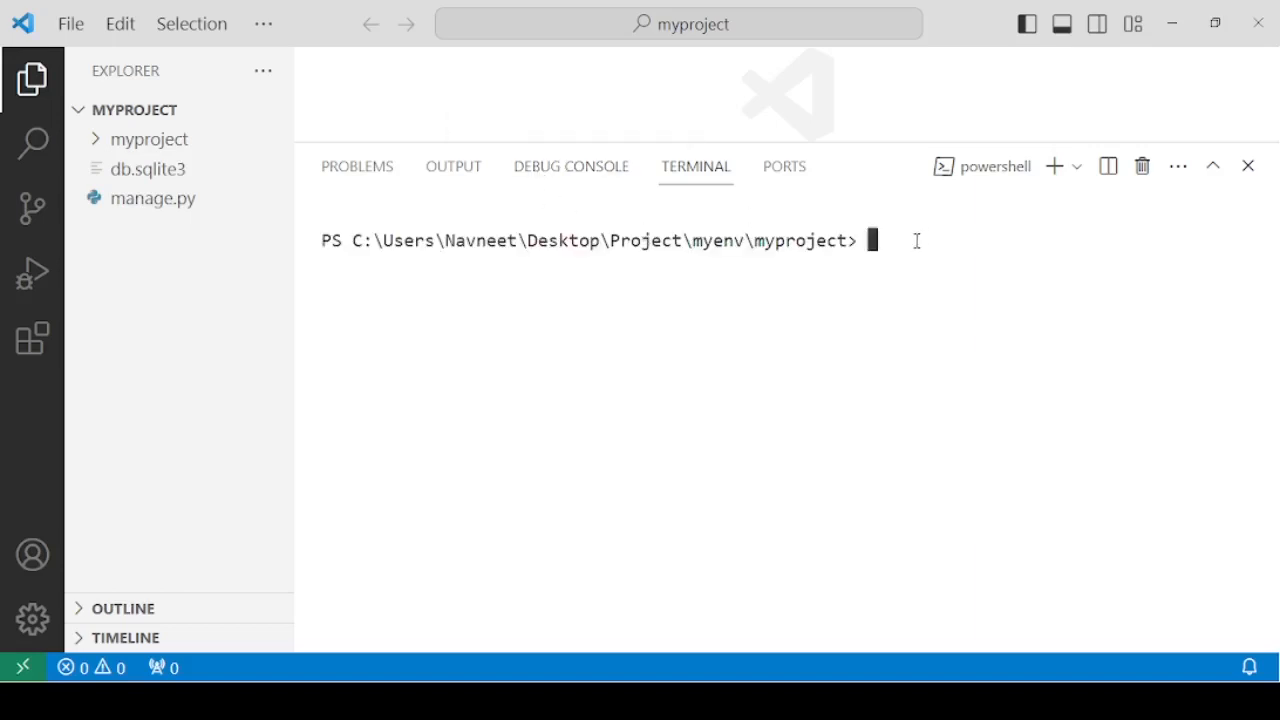
type("python")
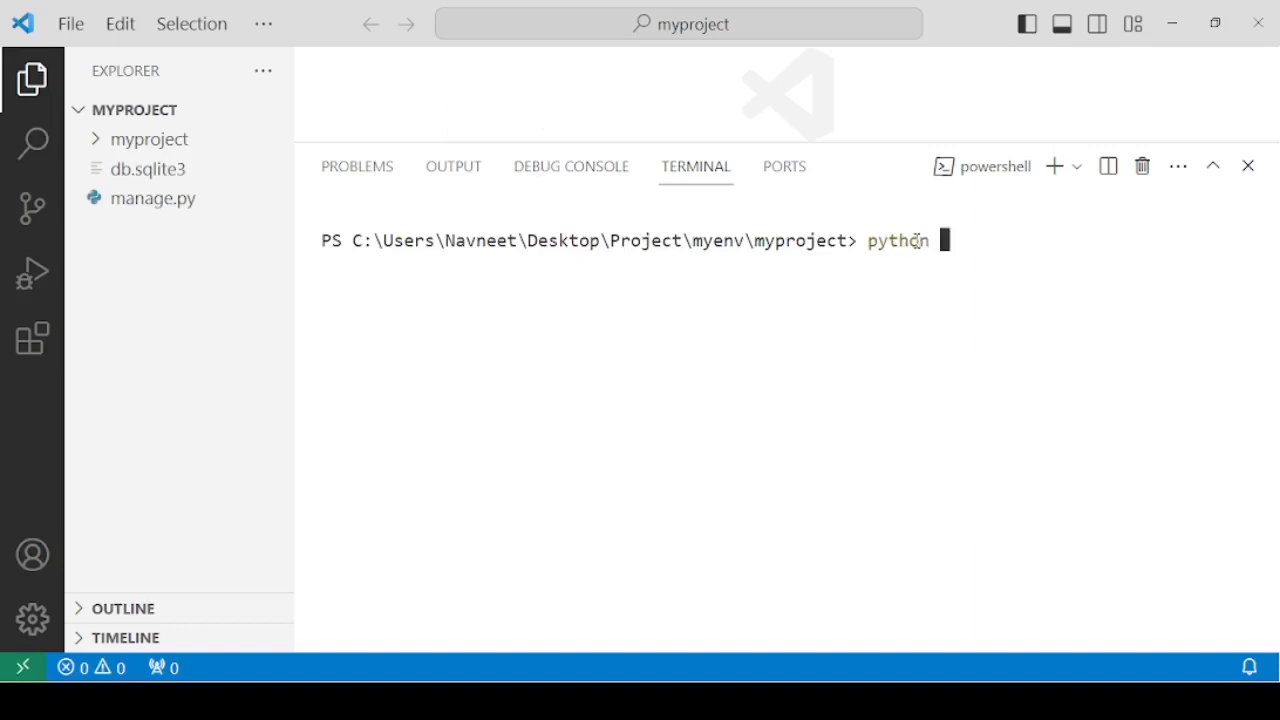
type("manage")
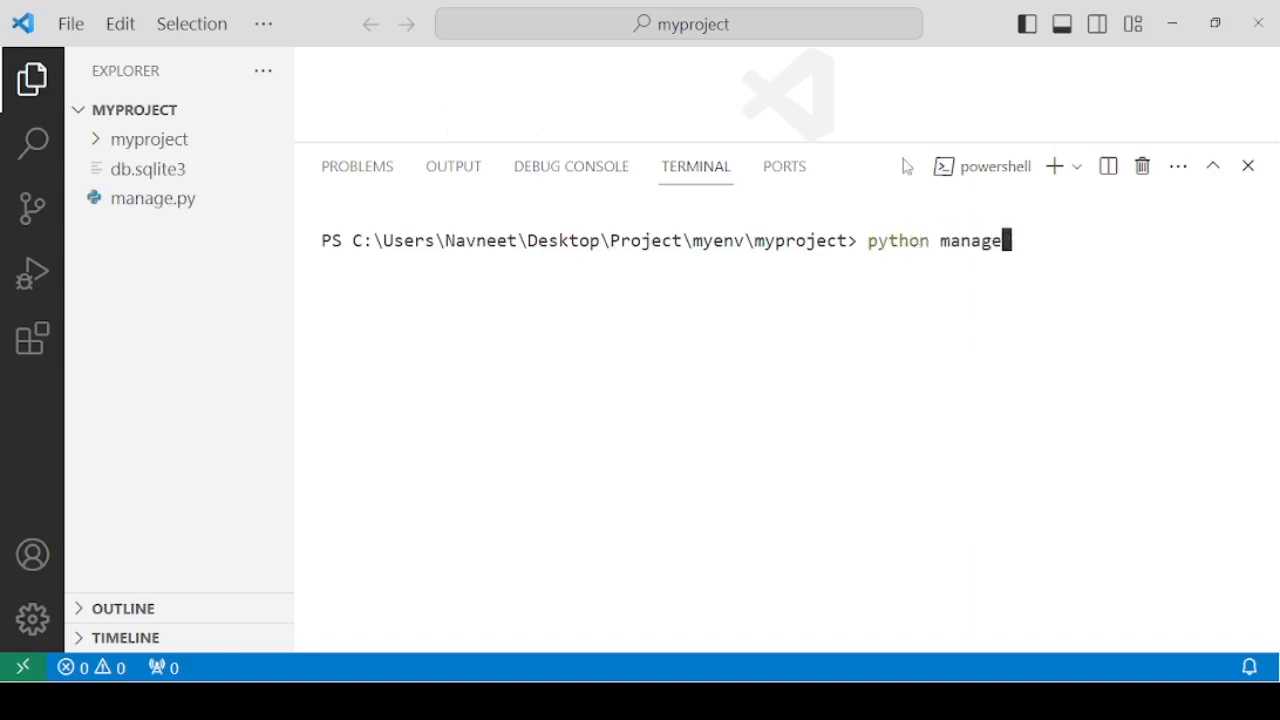
type(".py")
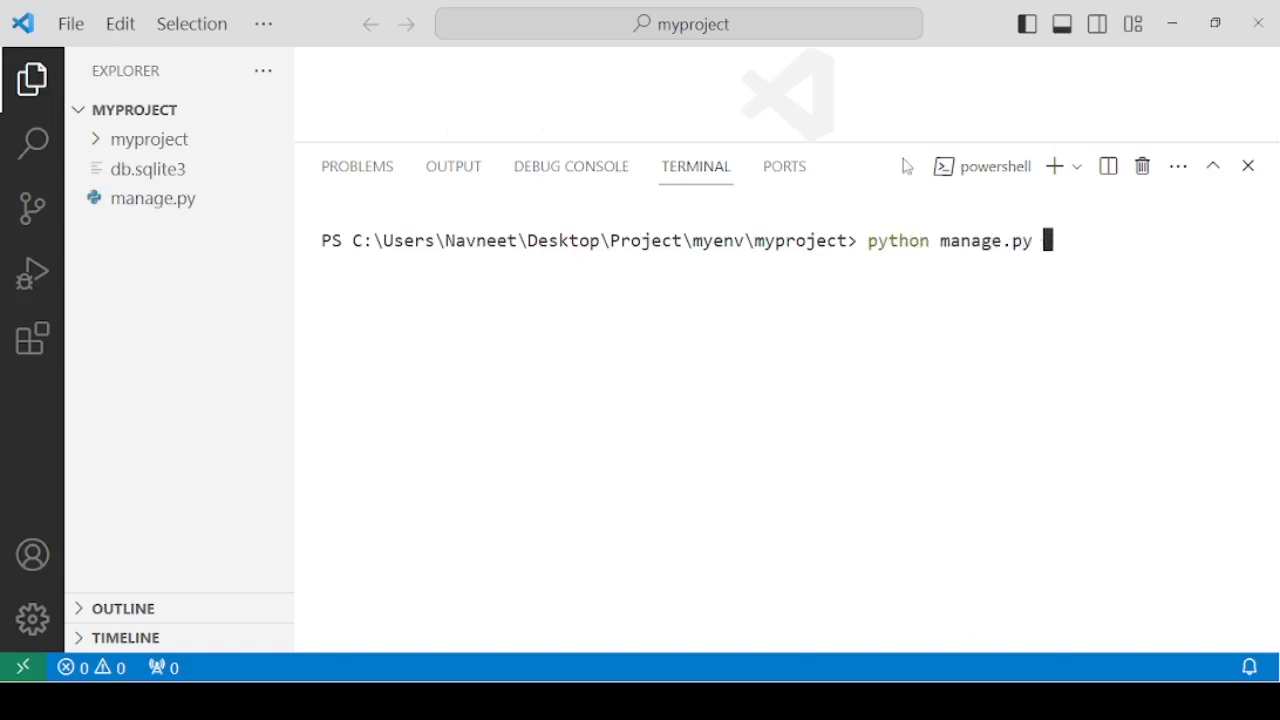
type("startapp")
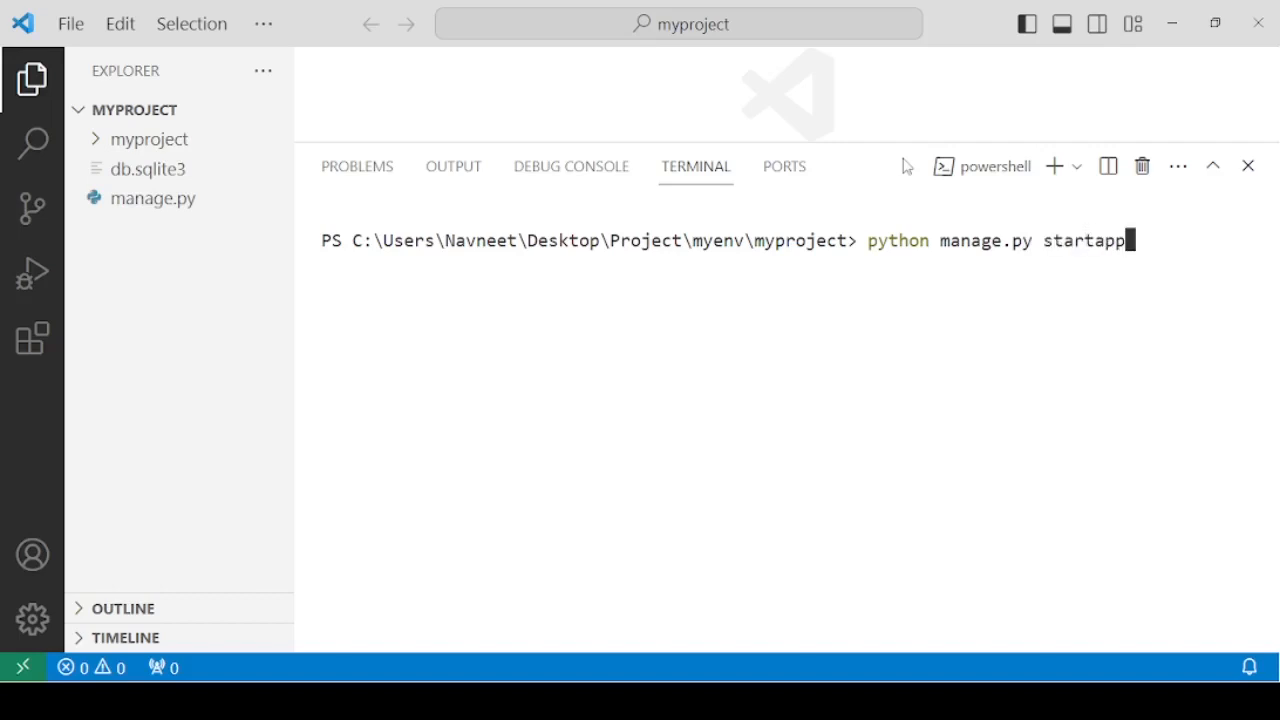
type("myapp")
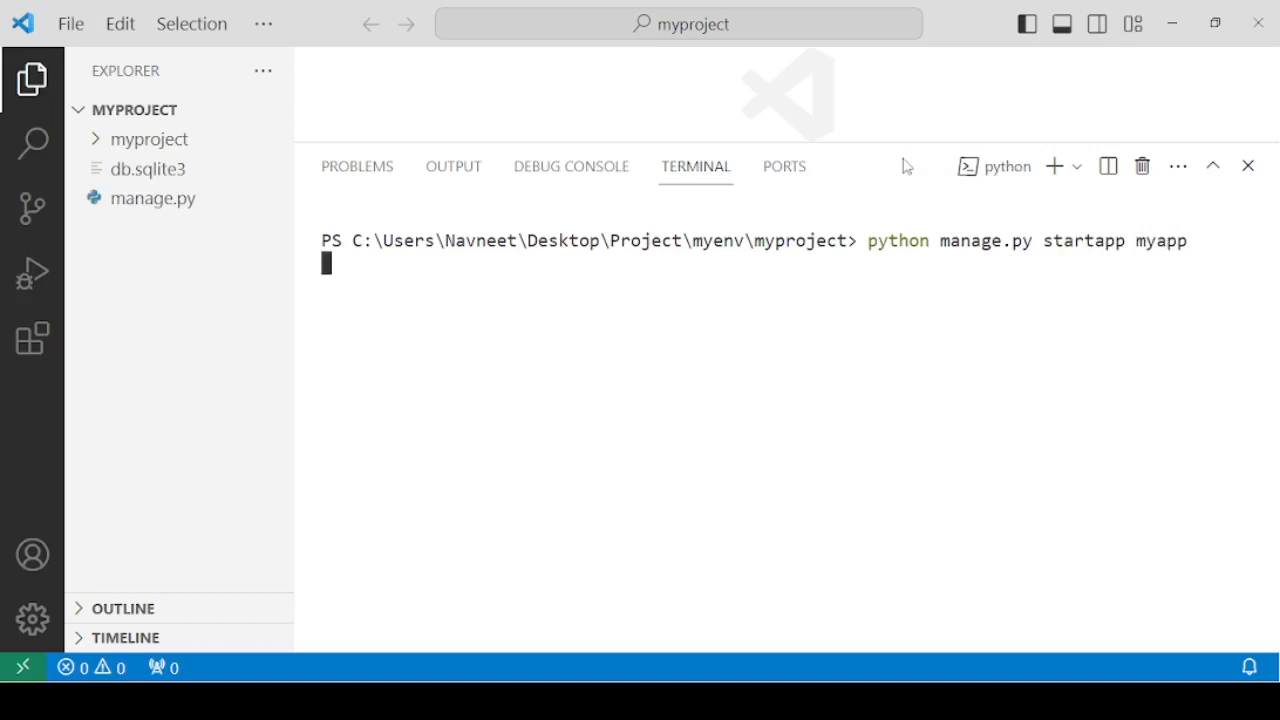
mouse_move(600, 213)
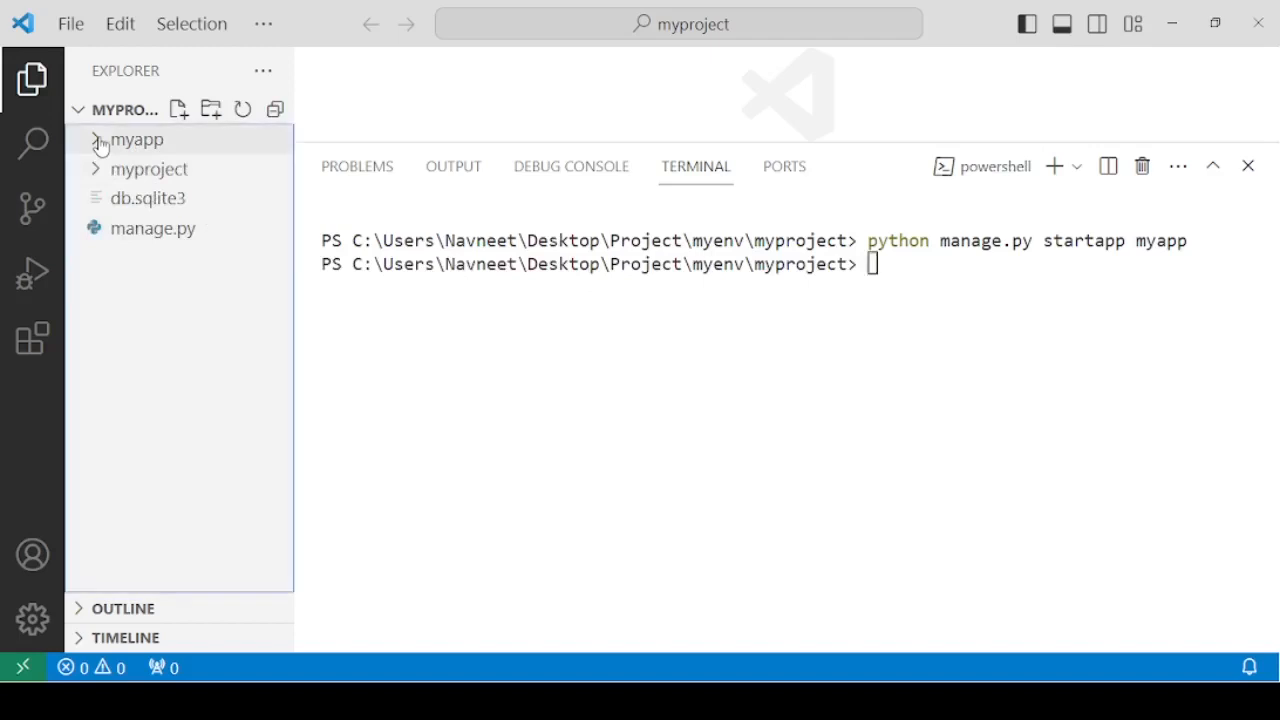
Expand the new myapp folder to show migrations, admin.py, apps.py, models.py, tests.py and views.py
left_click(137, 139)
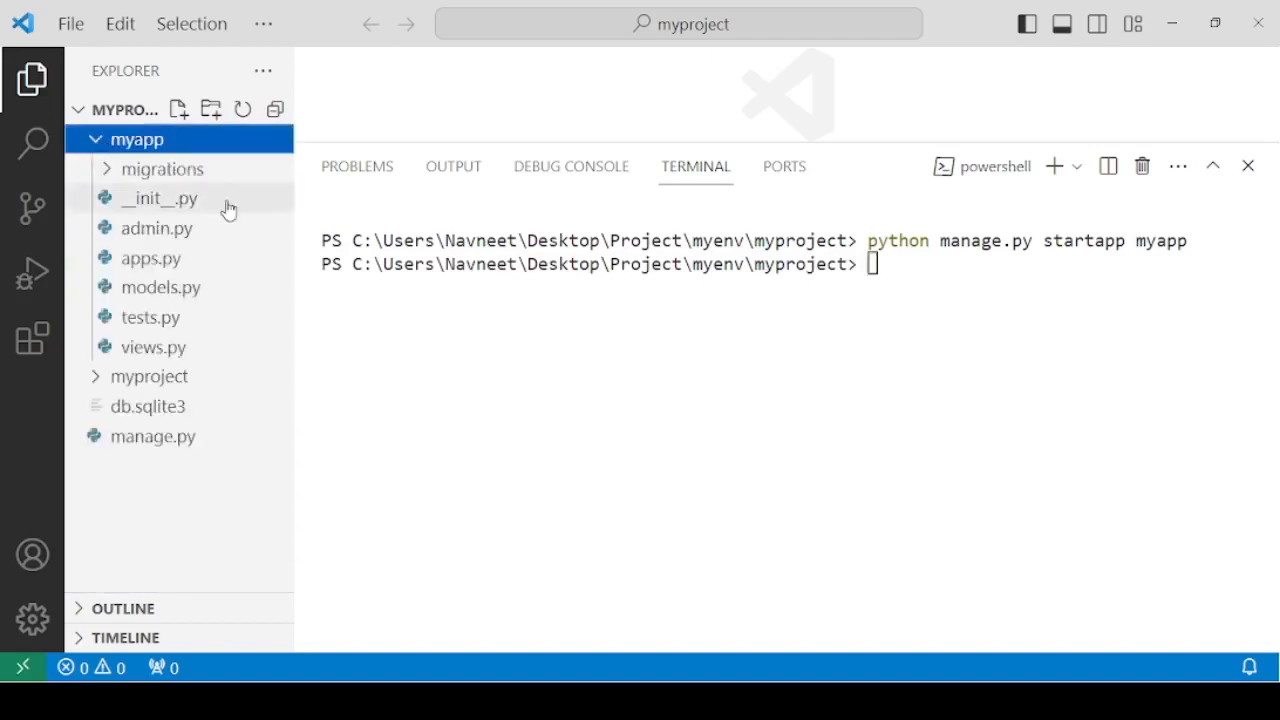
mouse_move(165, 169)
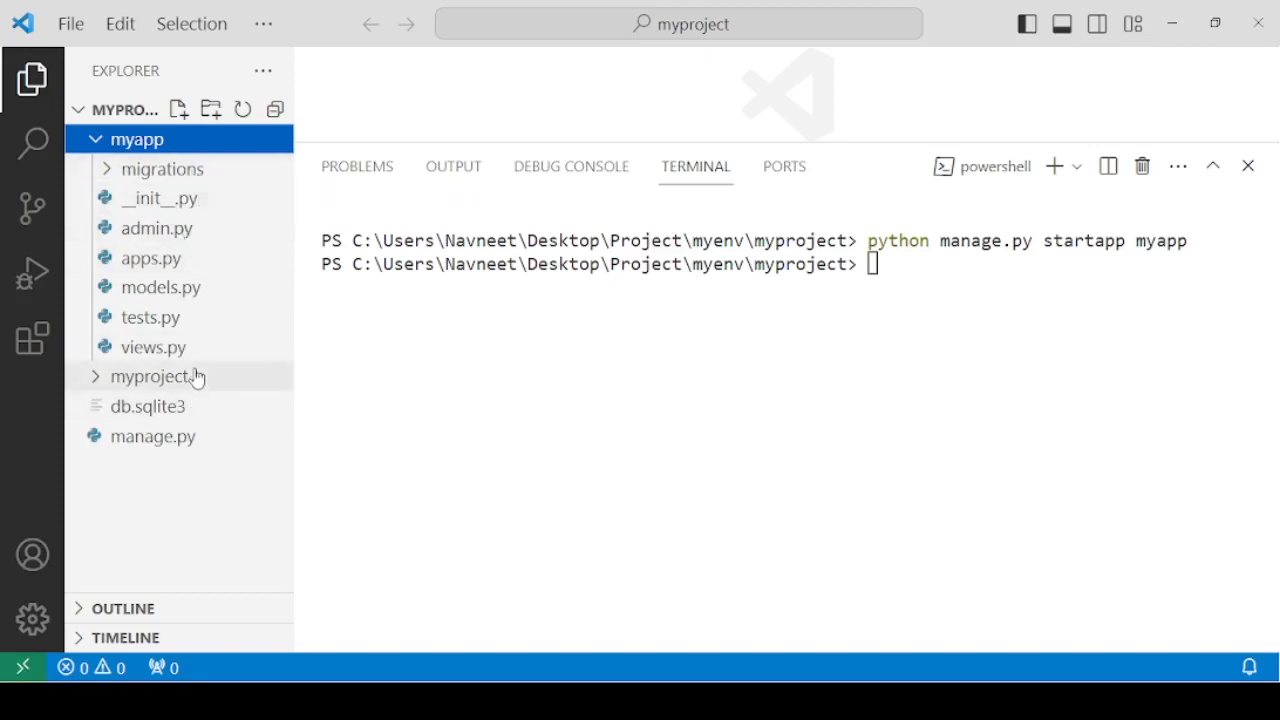
mouse_move(153, 347)
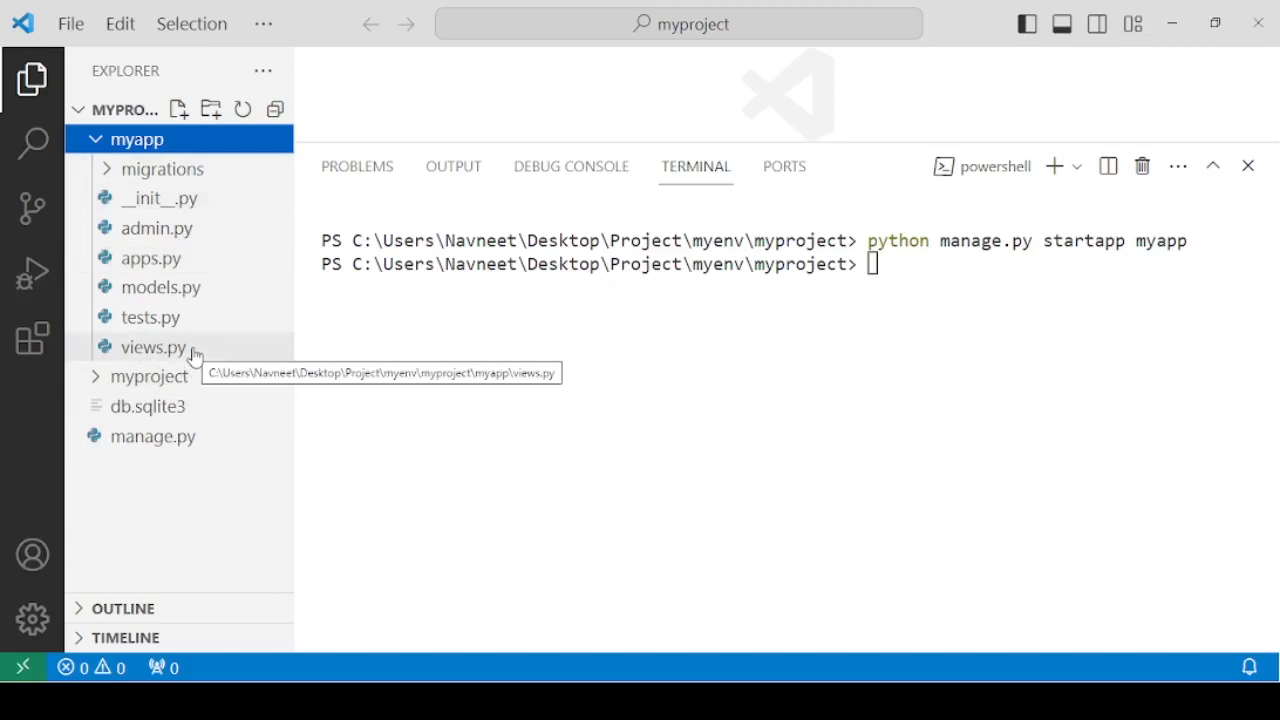
mouse_move(197, 360)
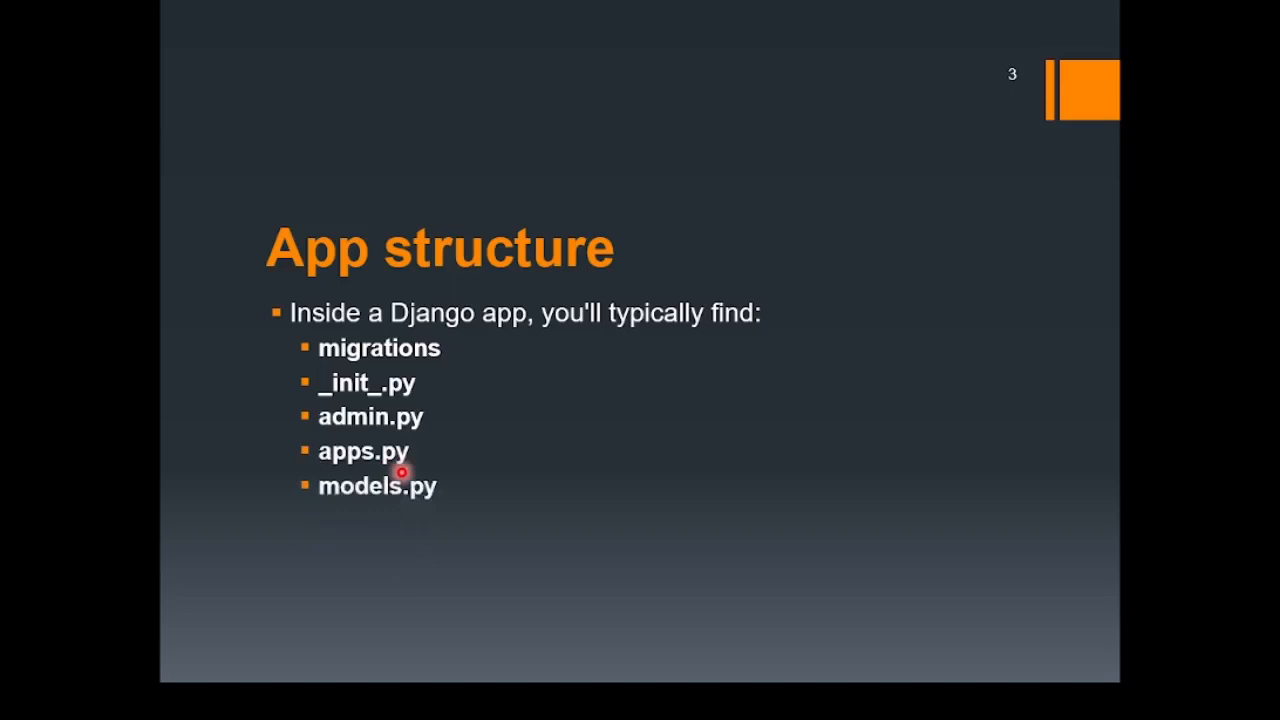
mouse_move(460, 493)
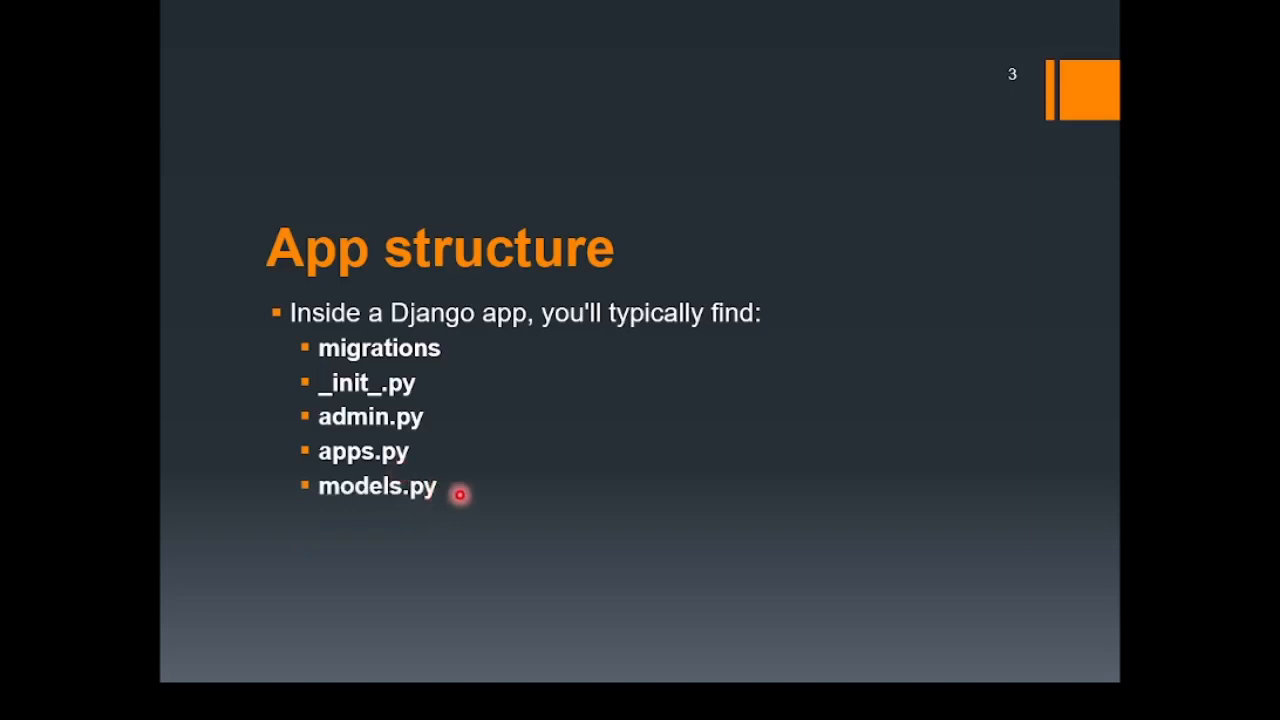
Advance the App structure slide to reveal the tests.py and views.py bullets
key("right")
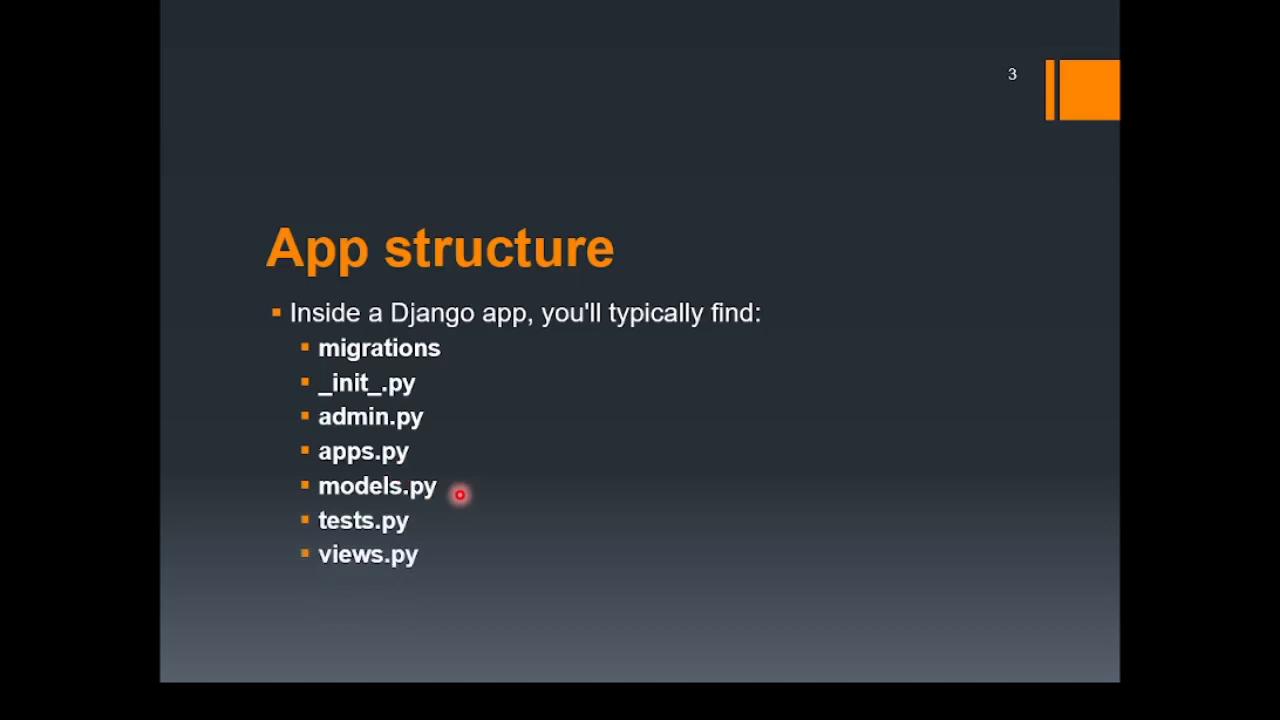
mouse_move(448, 546)
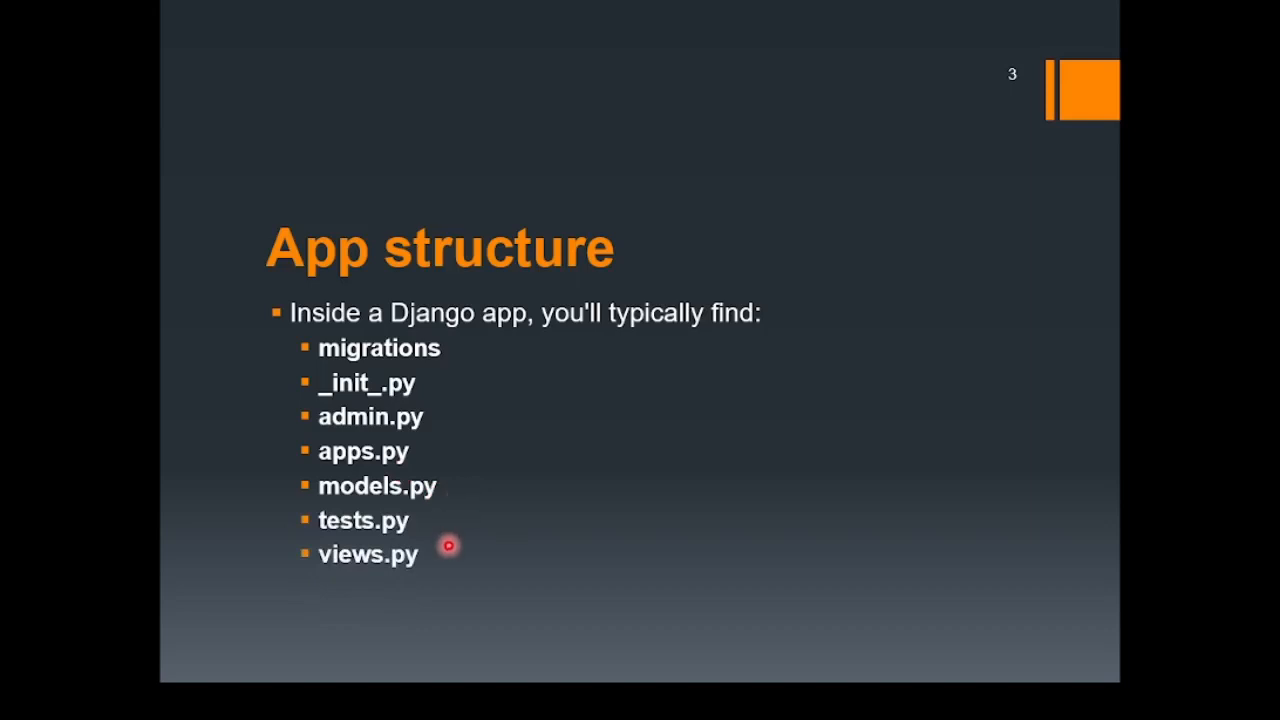
mouse_move(447, 549)
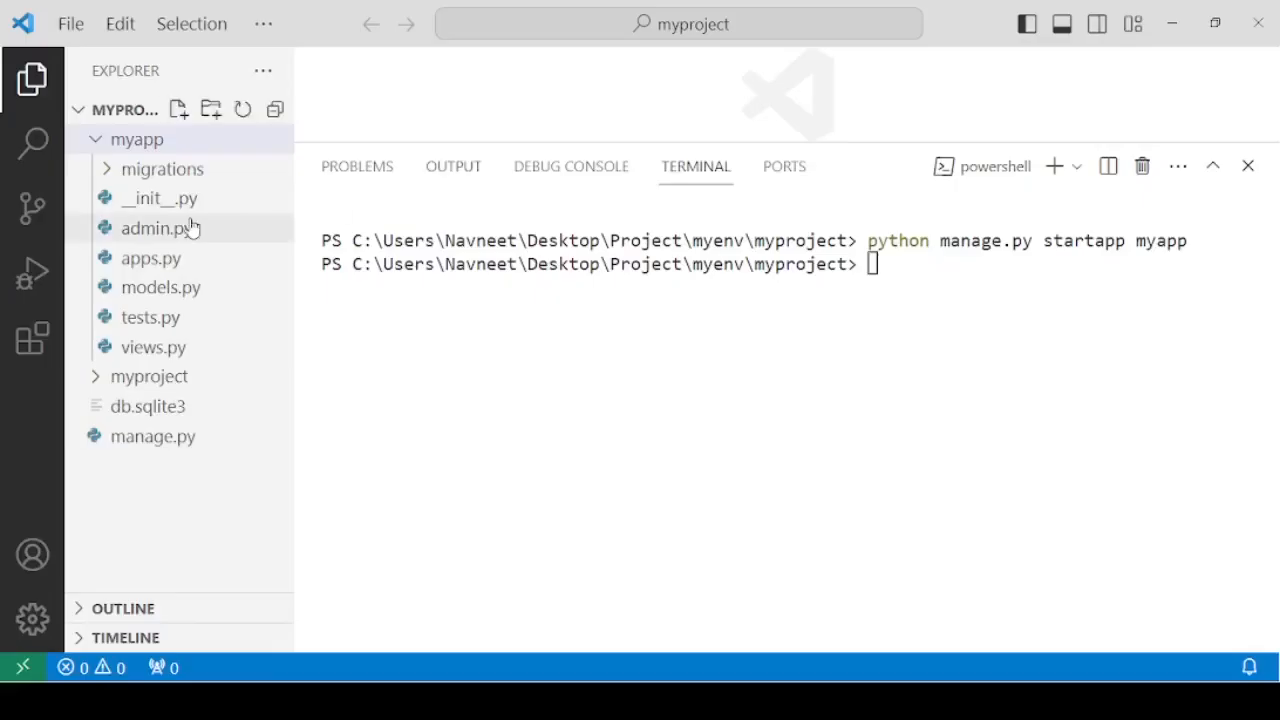
mouse_move(149, 376)
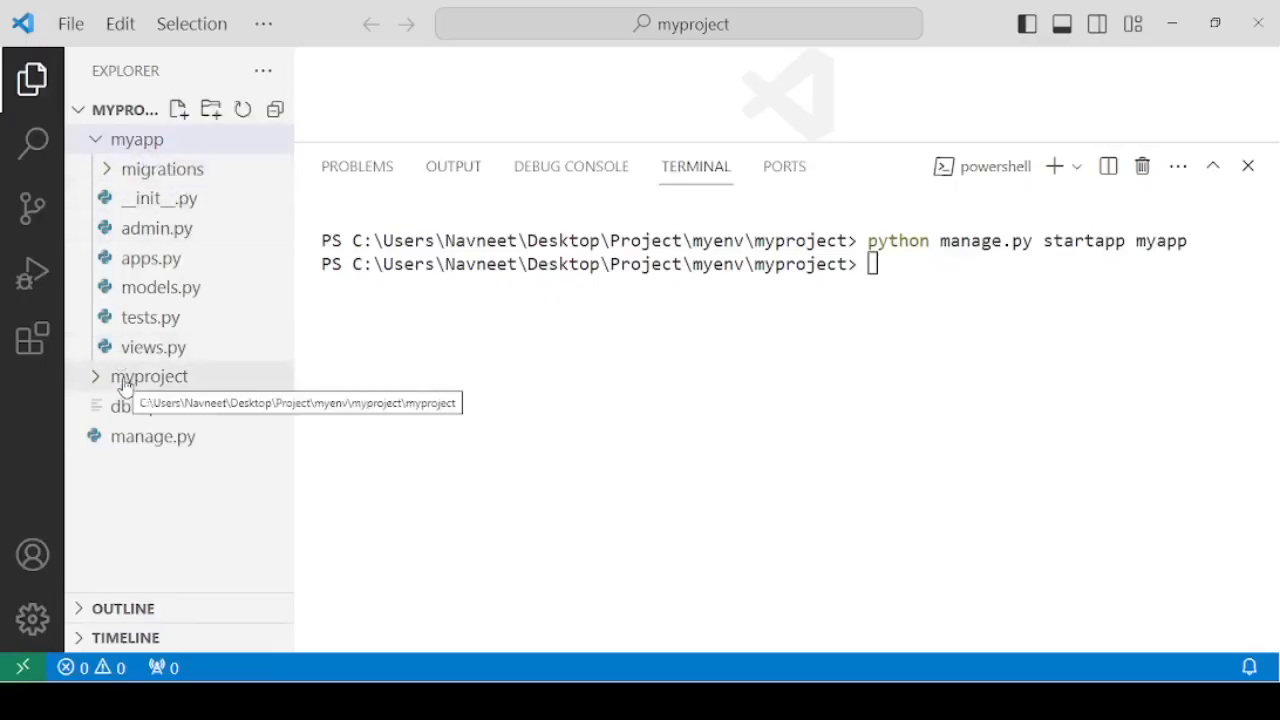